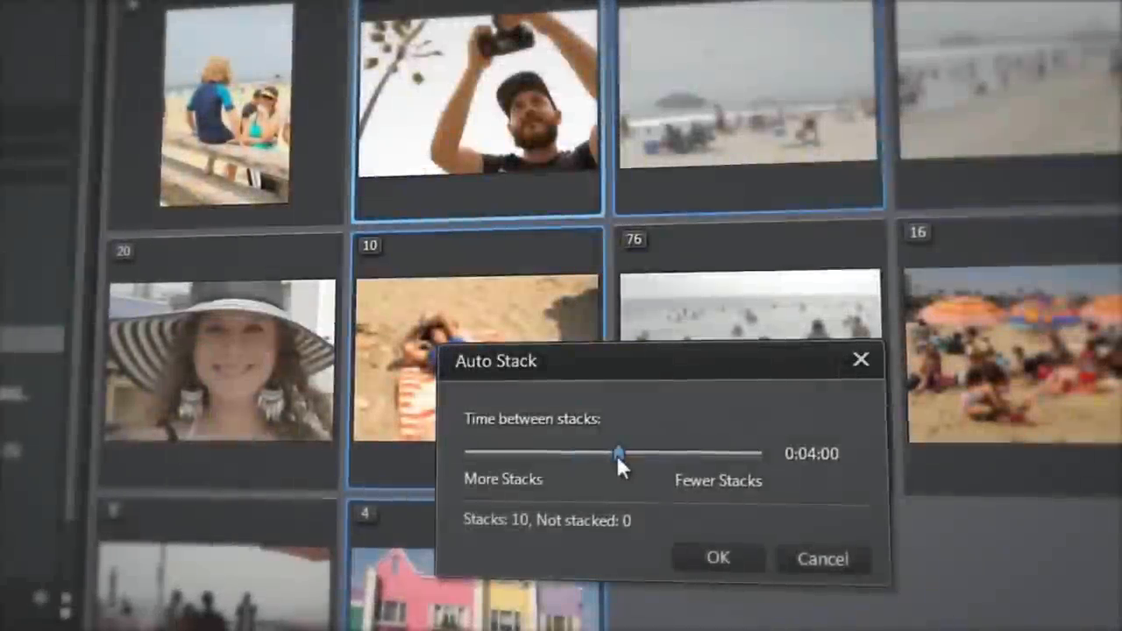
Start a folder import and choose the HIKING folder as the source.
left_click_drag(620, 452, 687, 456)
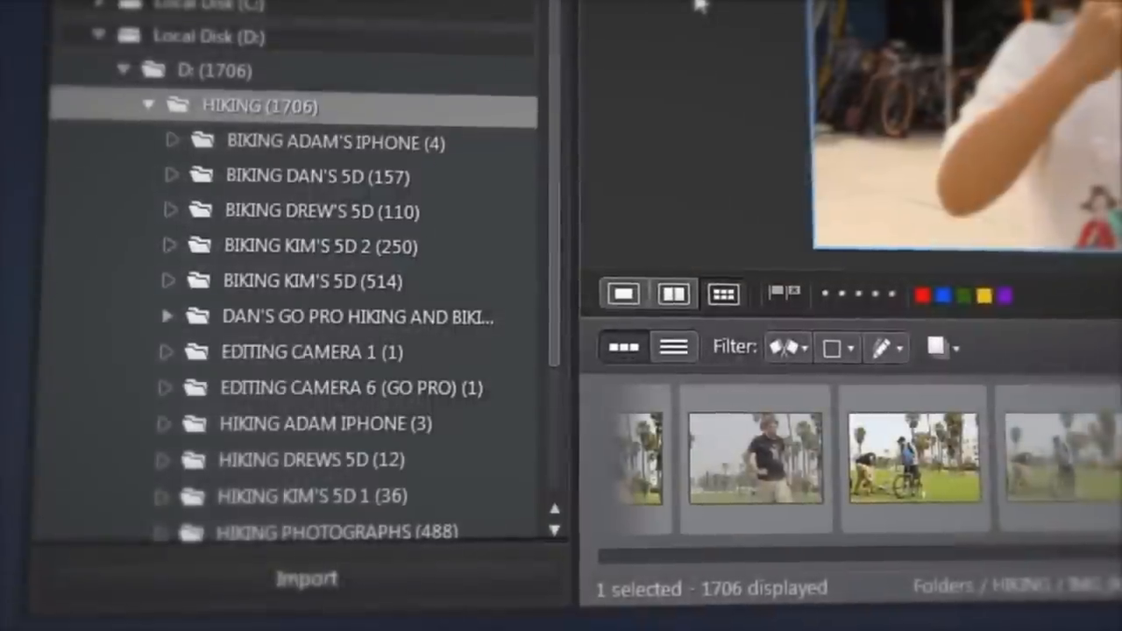
left_click(307, 280)
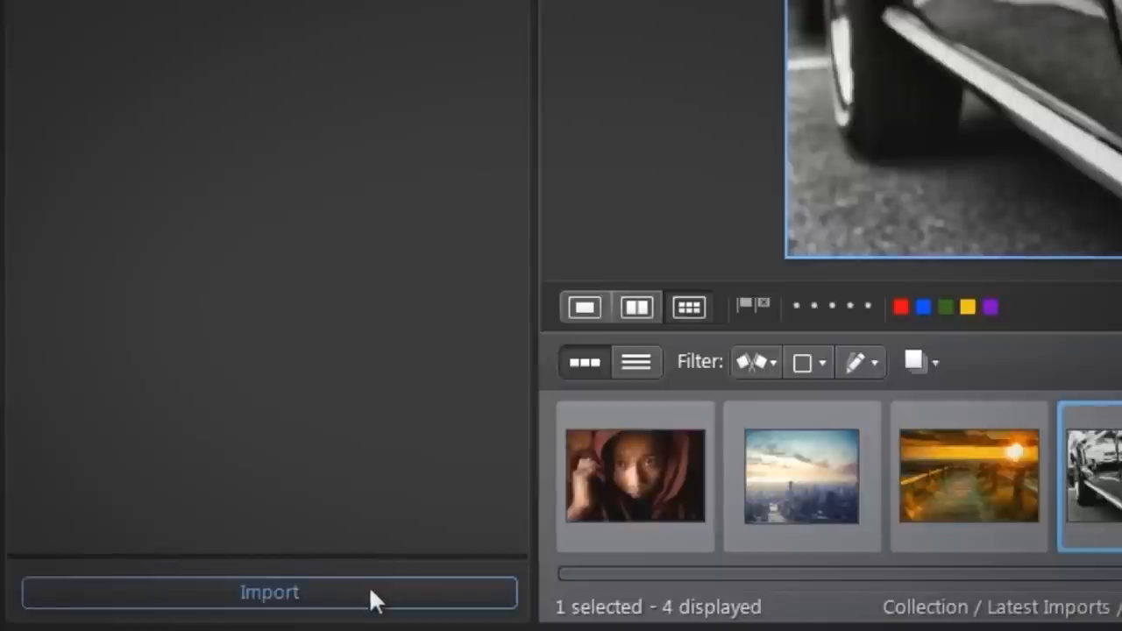
left_click(270, 593)
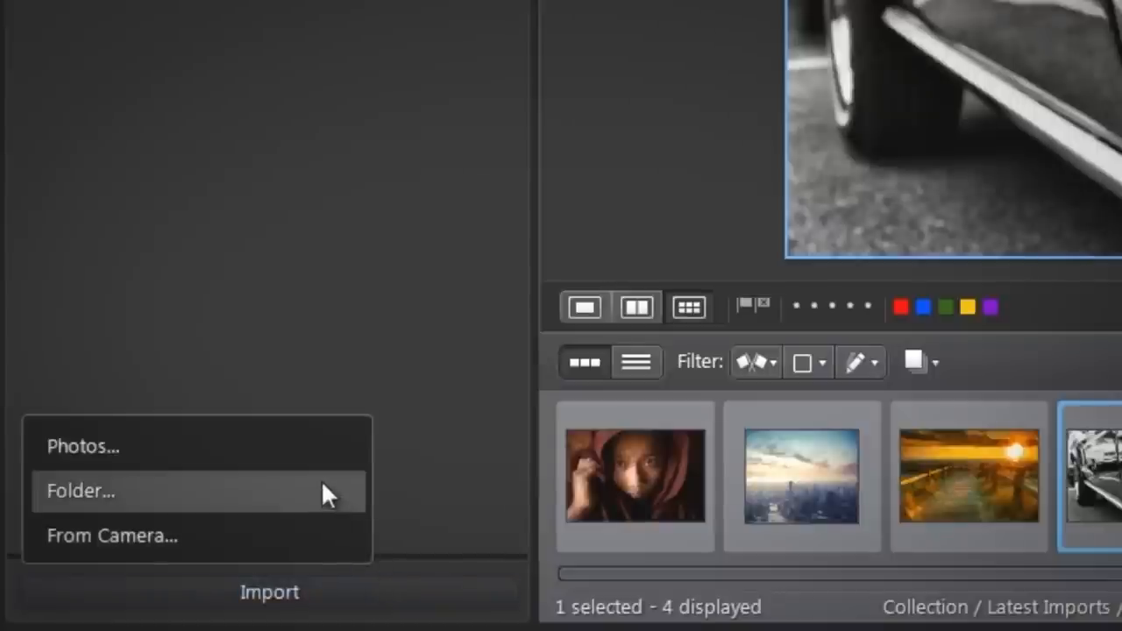
left_click(81, 491)
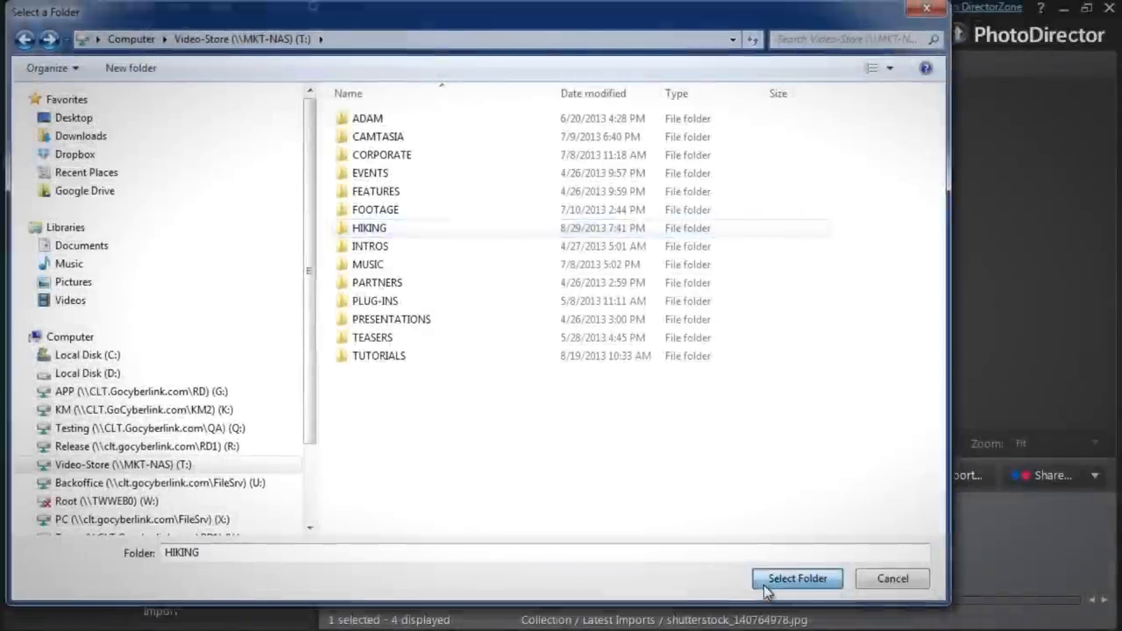
left_click(796, 578)
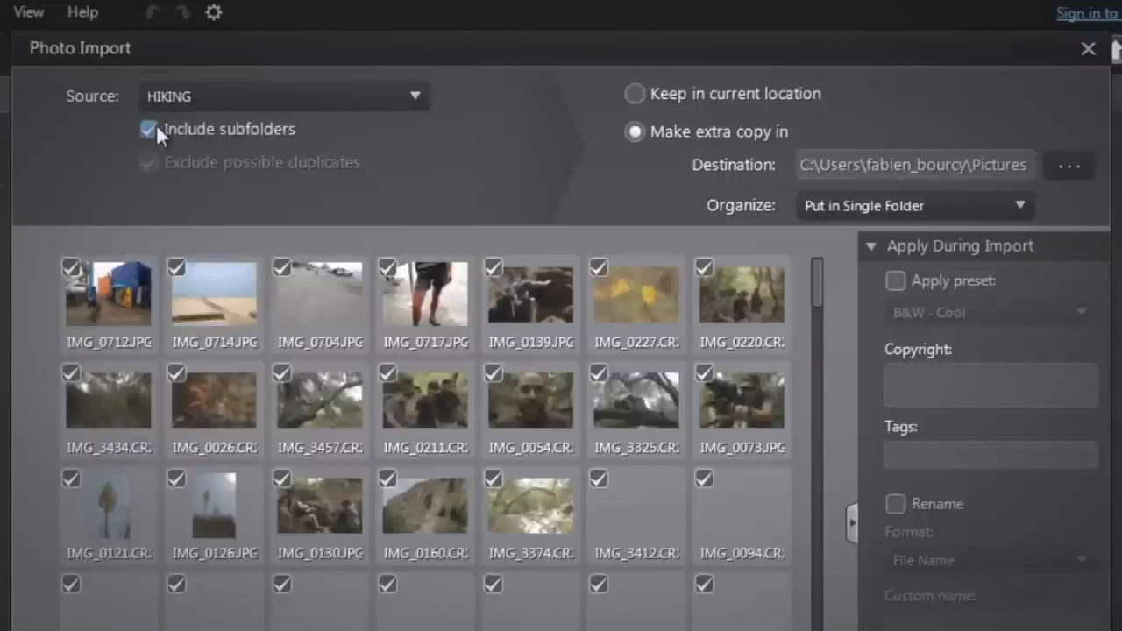
mouse_move(157, 131)
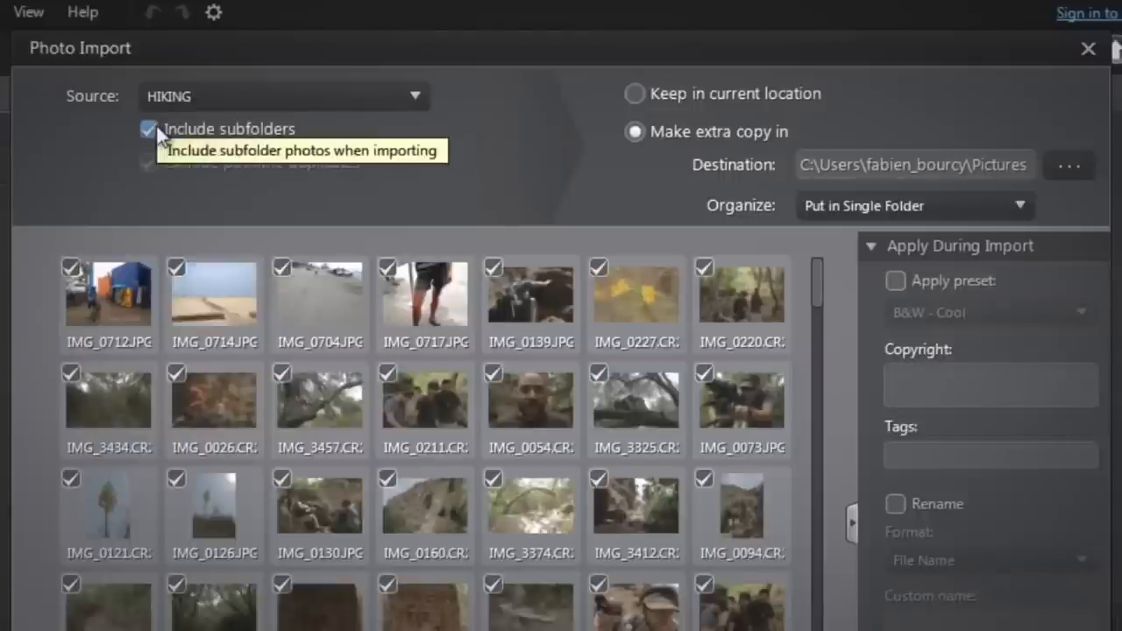
Include subfolders, copy by original folder structure to drive D:, and import the 1706 photos.
left_click(915, 205)
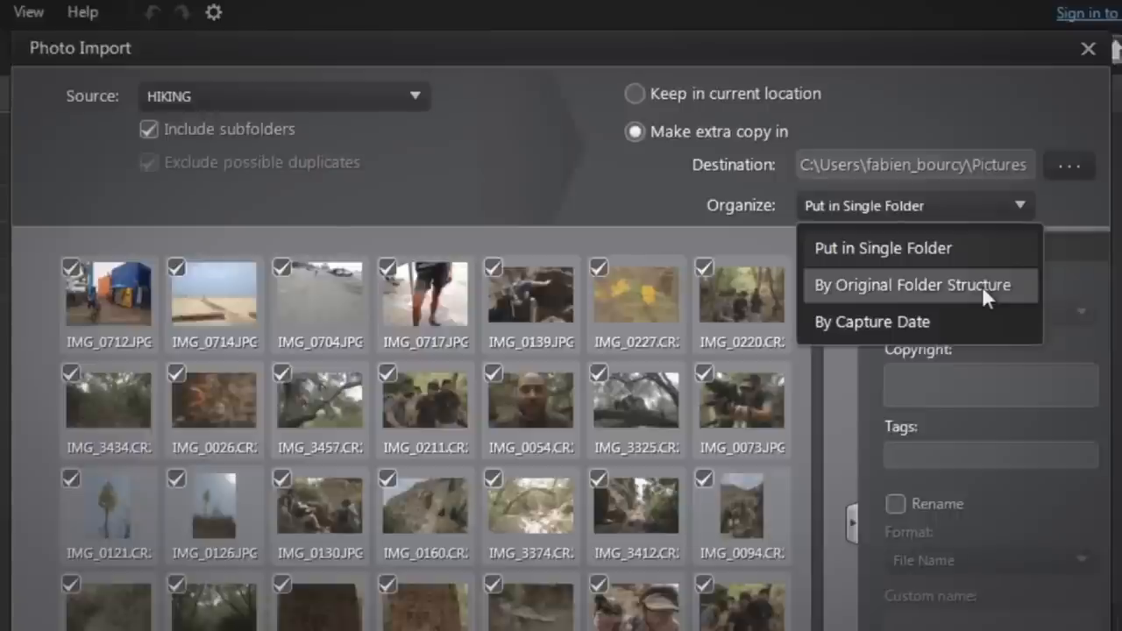
left_click(912, 284)
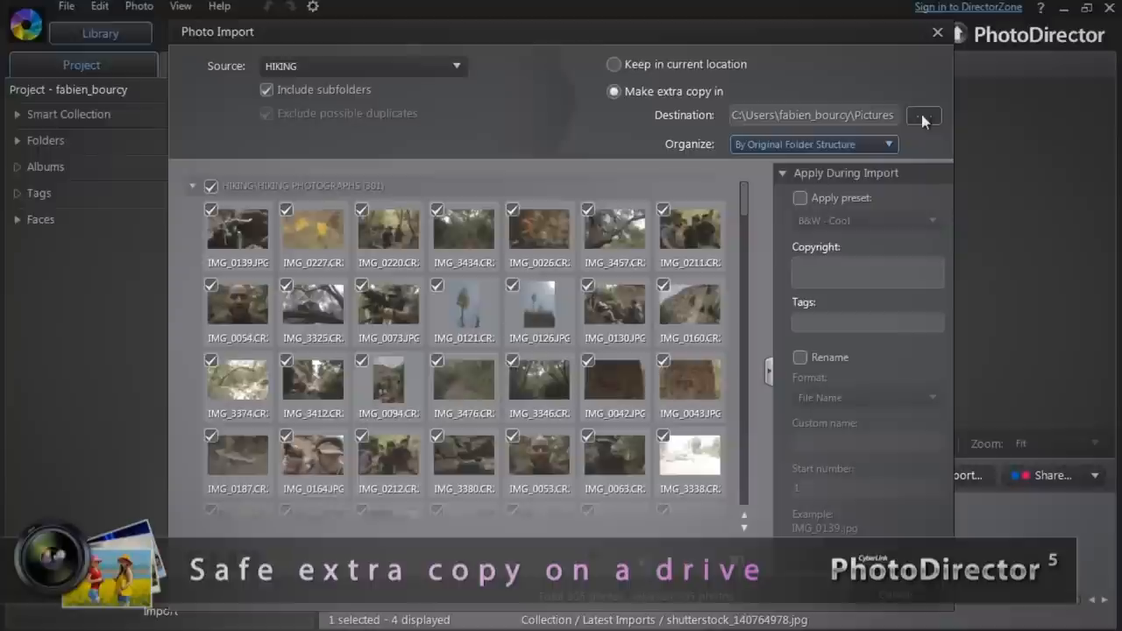
left_click(922, 116)
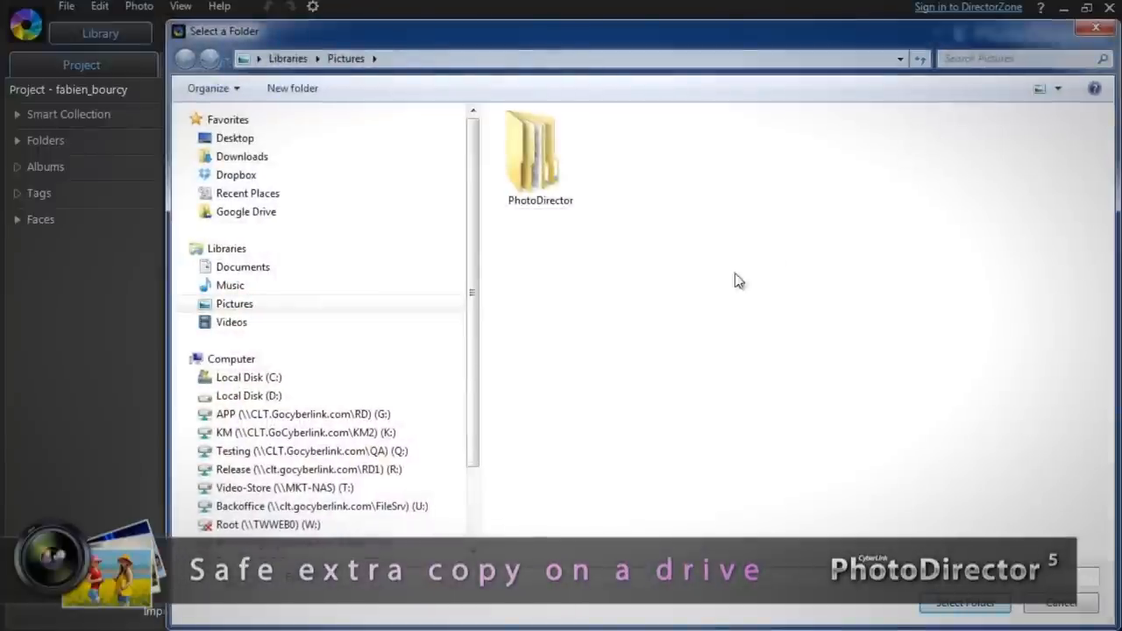
left_click(249, 396)
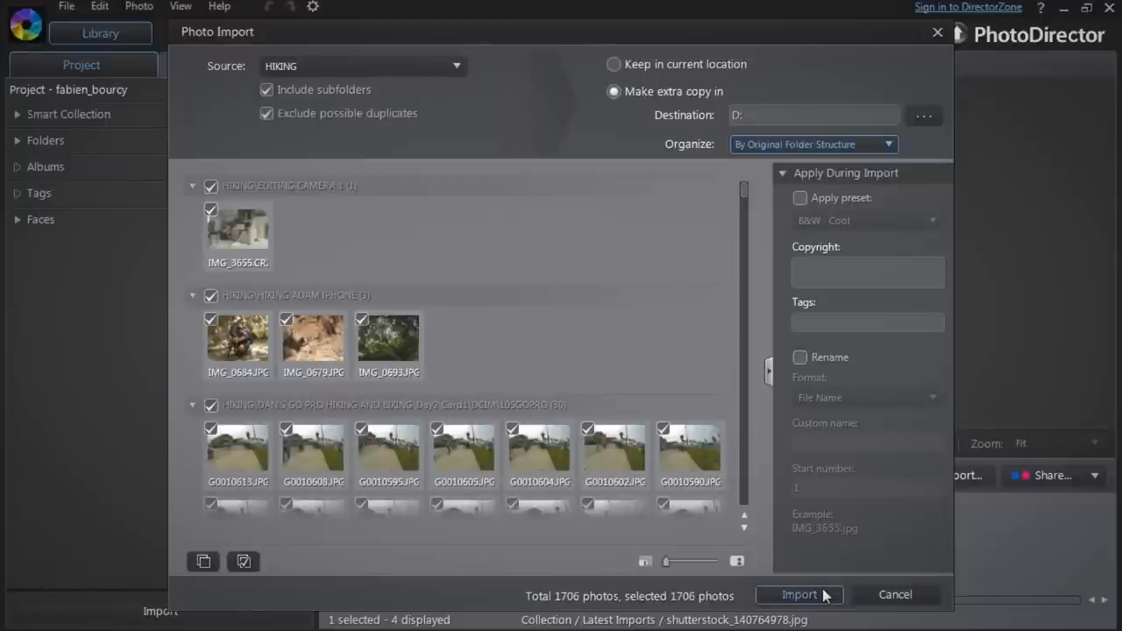
left_click(799, 595)
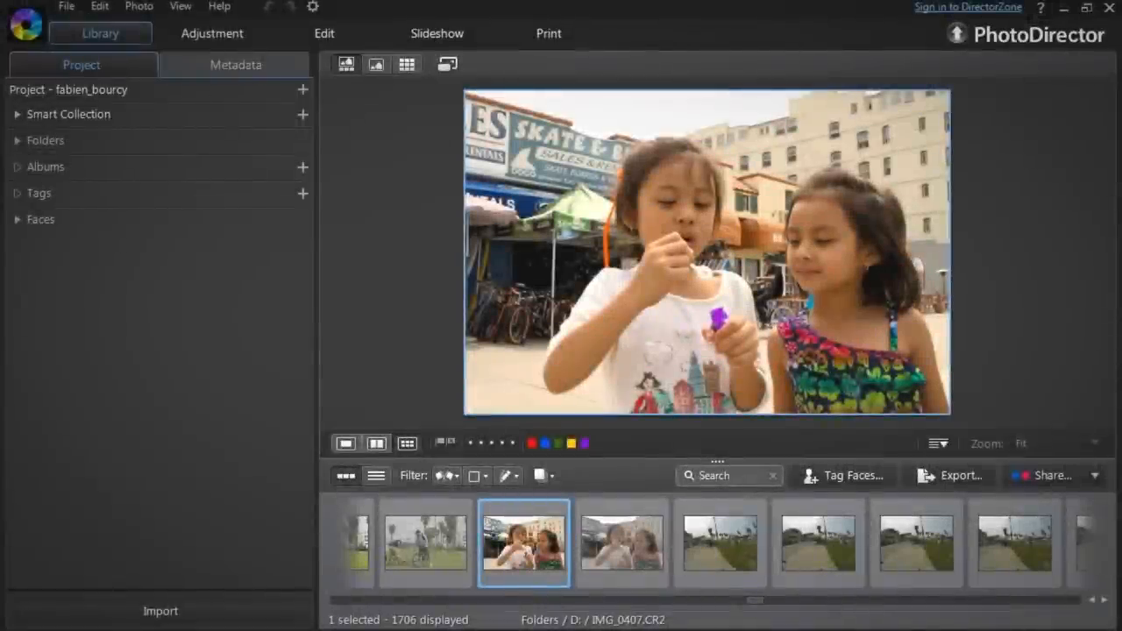
Show the latest import, expand Folders to drive D:, and switch to a thumbnails-only grid.
left_click(18, 113)
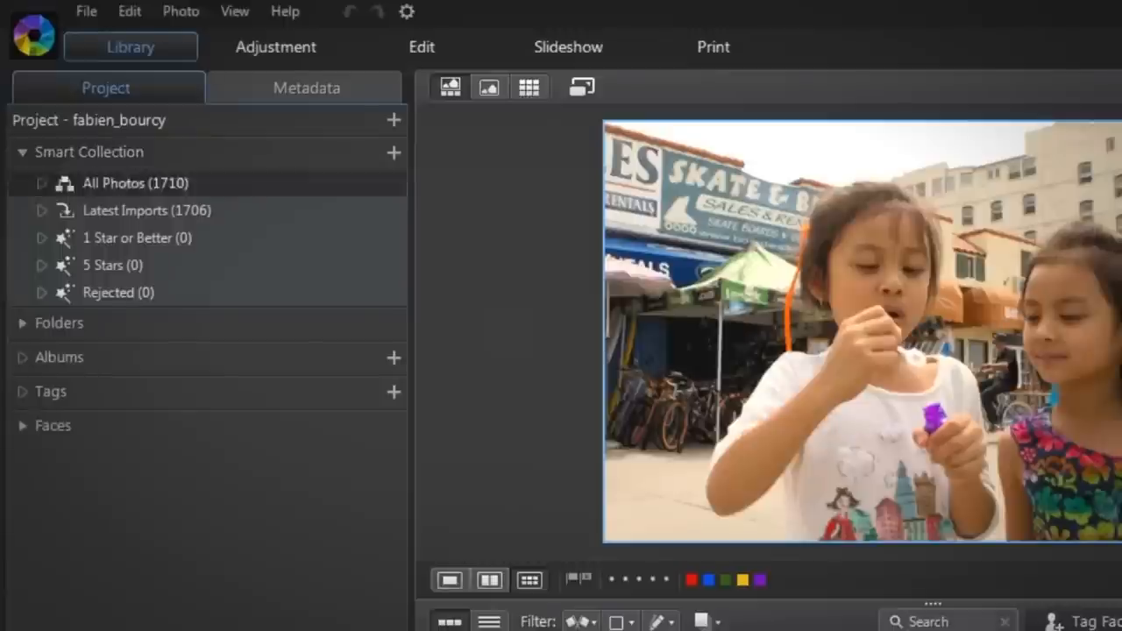
left_click(147, 211)
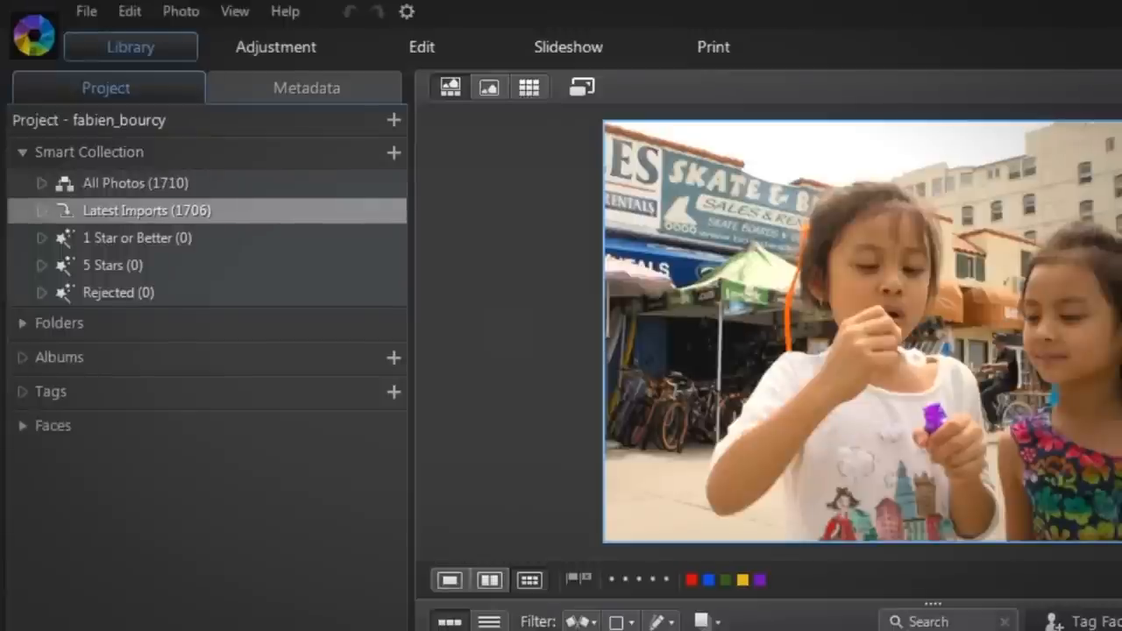
left_click(21, 322)
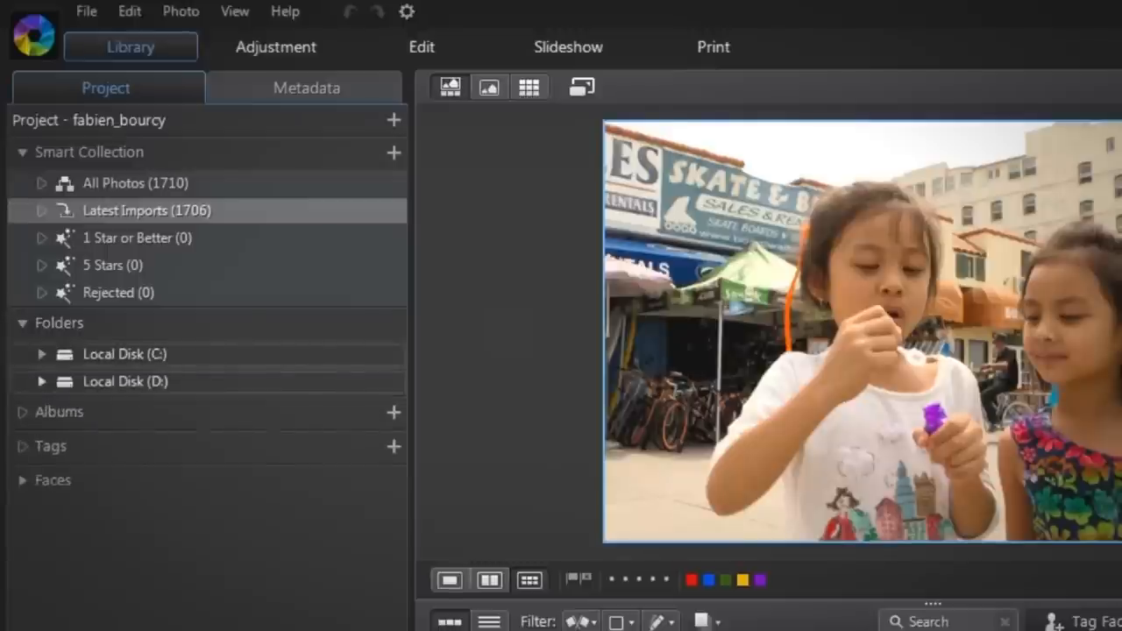
left_click(42, 380)
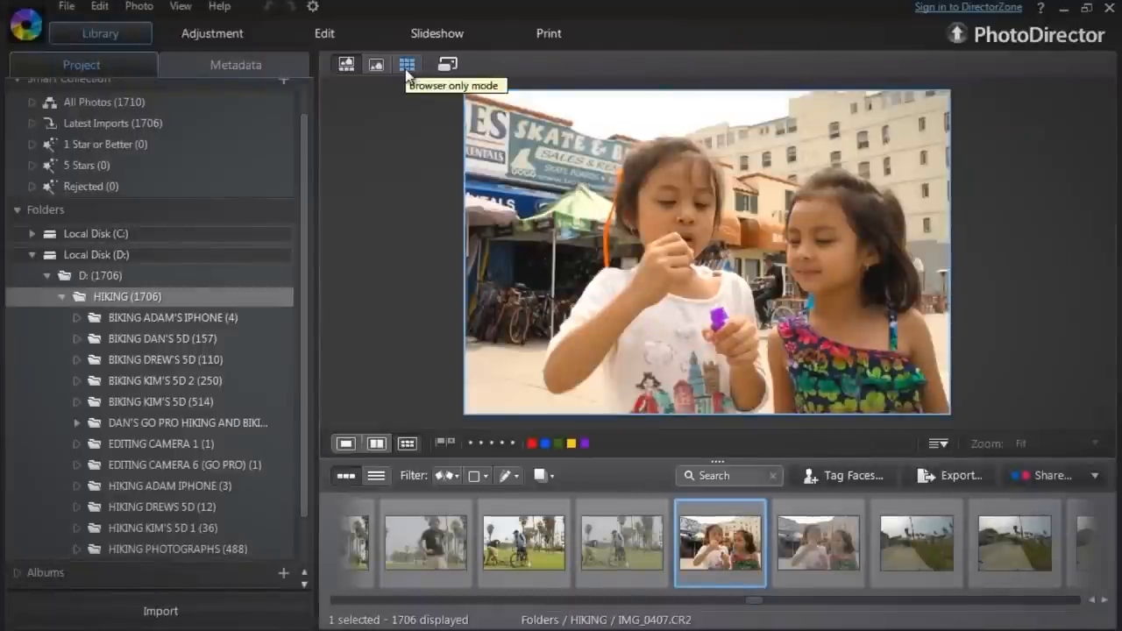
left_click(406, 64)
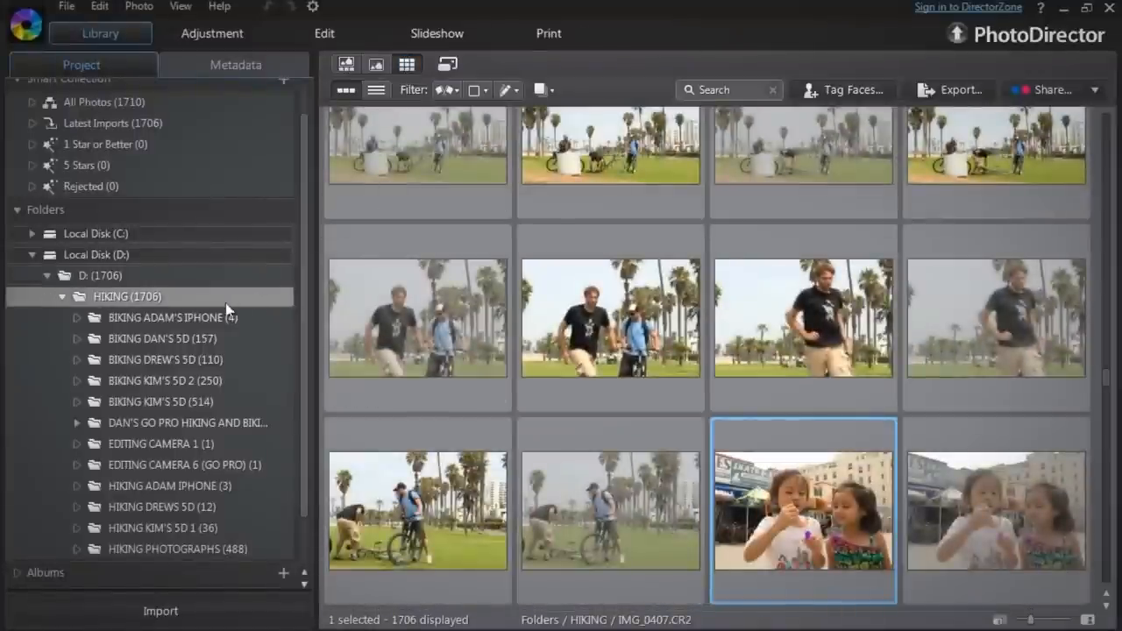
Browse the BIKING ADAM'S IPHONE, DAN'S 5D, DREW'S 5D and next biking subfolders.
left_click(166, 317)
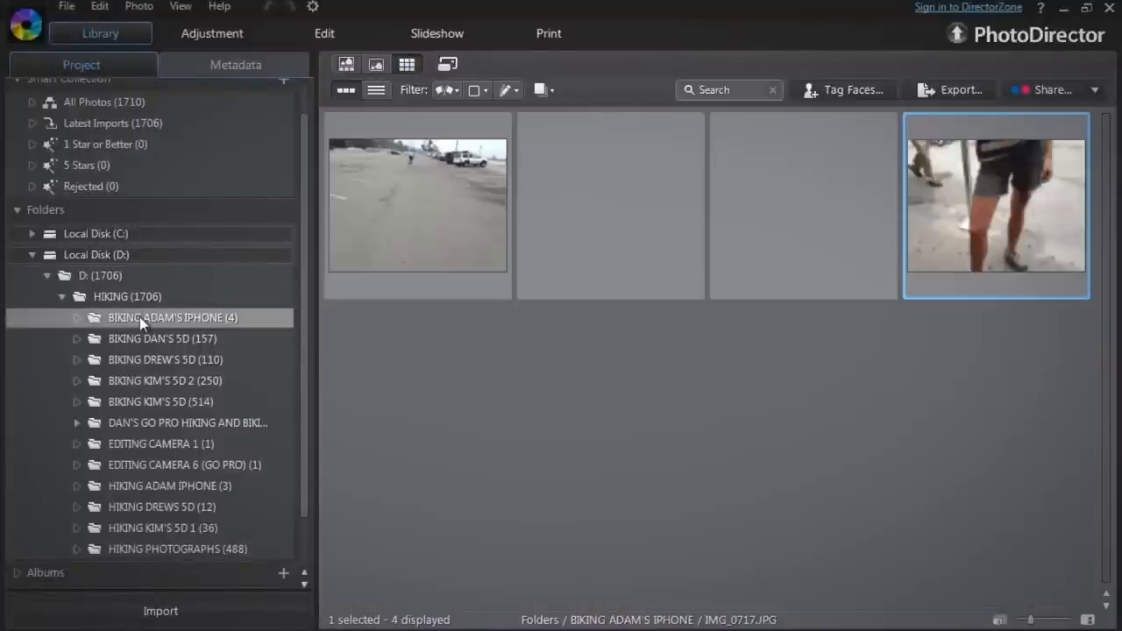
left_click(161, 338)
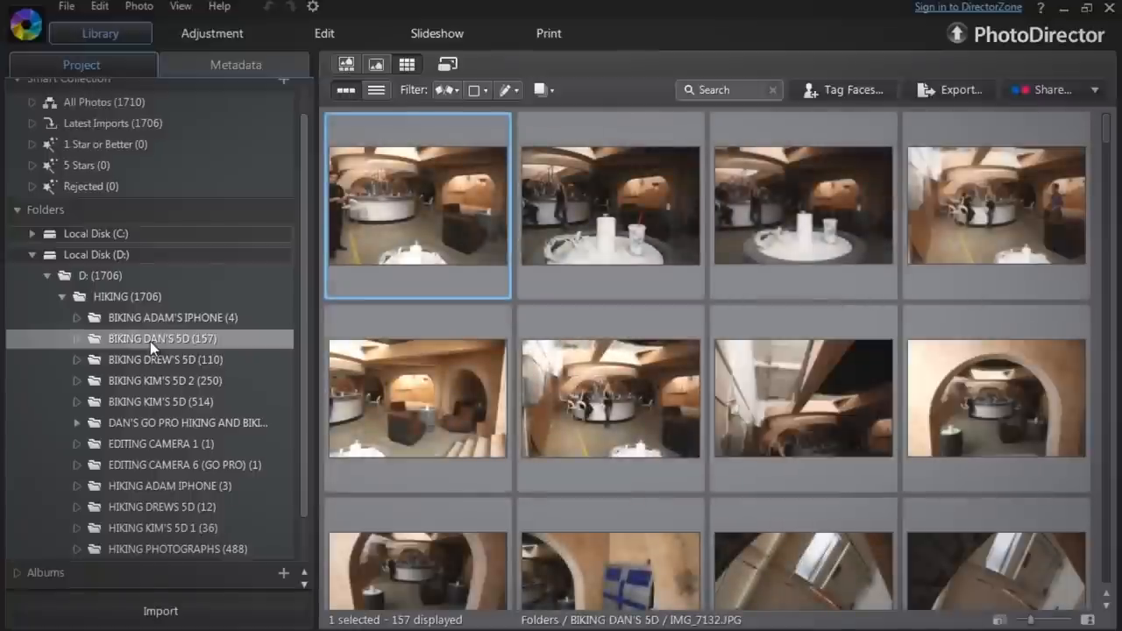
left_click(153, 359)
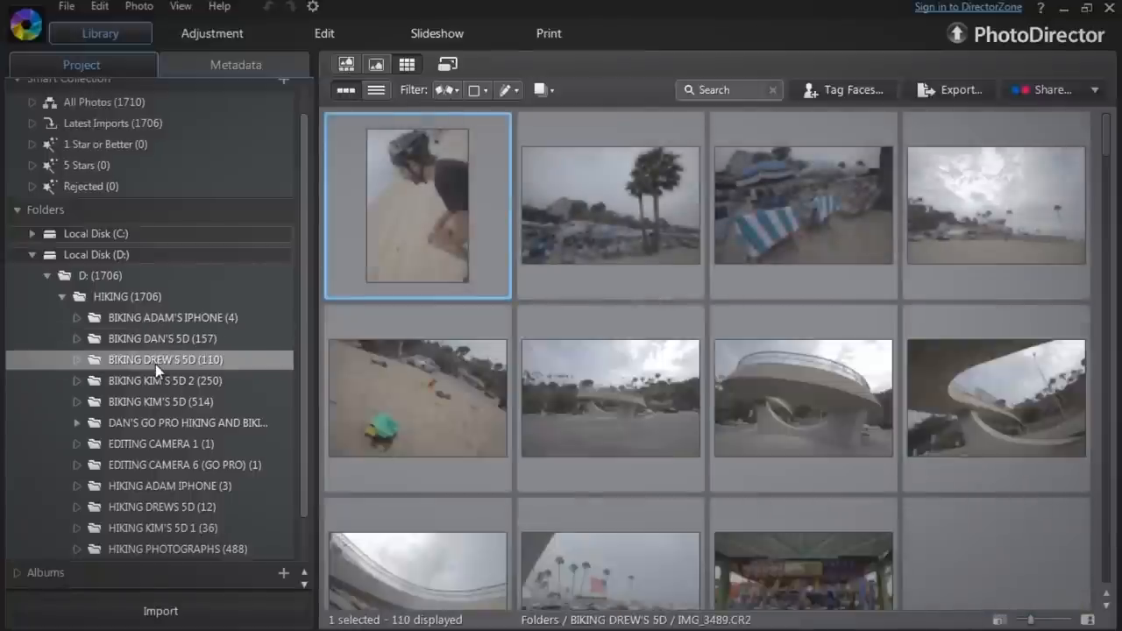
left_click(158, 359)
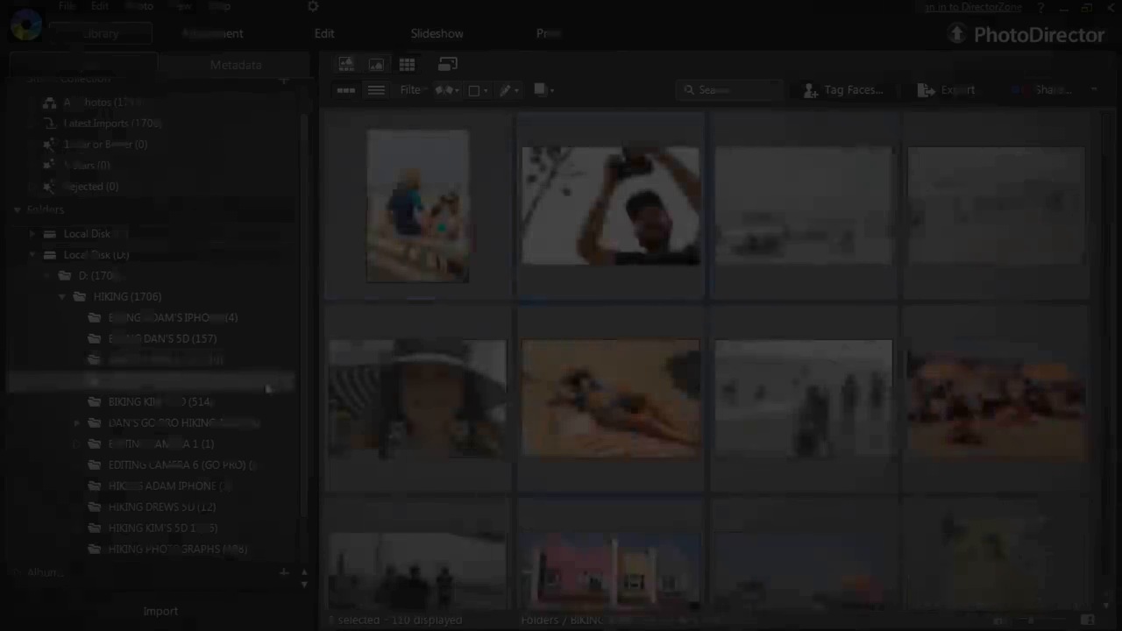
Show the BIKING KIM'S 5D 2 folder and bring up the Auto Stack settings.
left_click(165, 380)
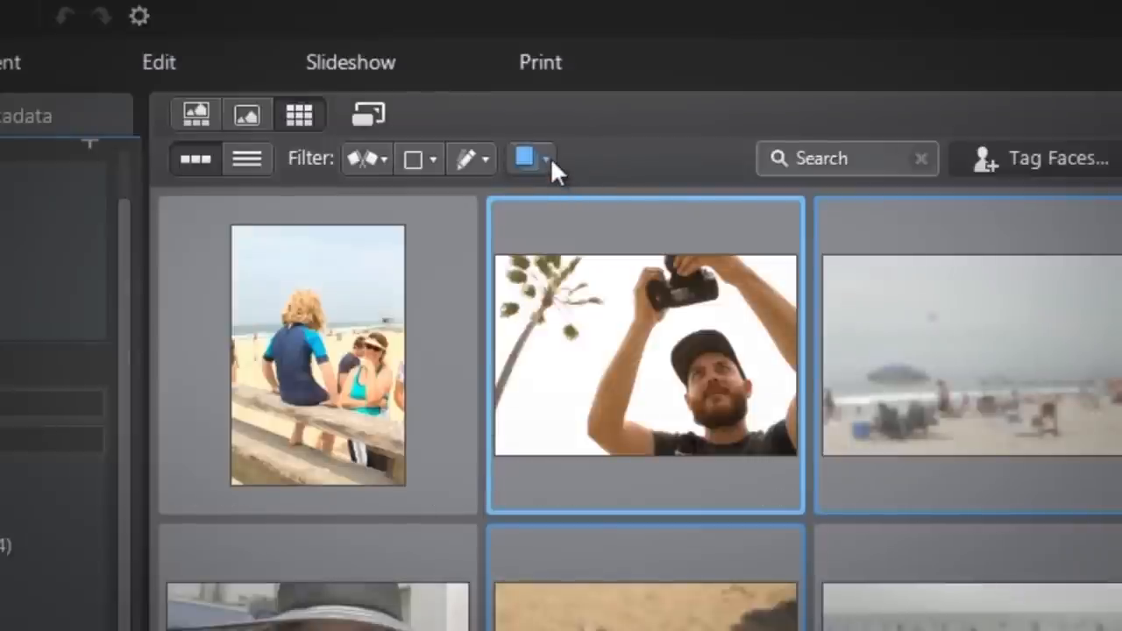
left_click(522, 158)
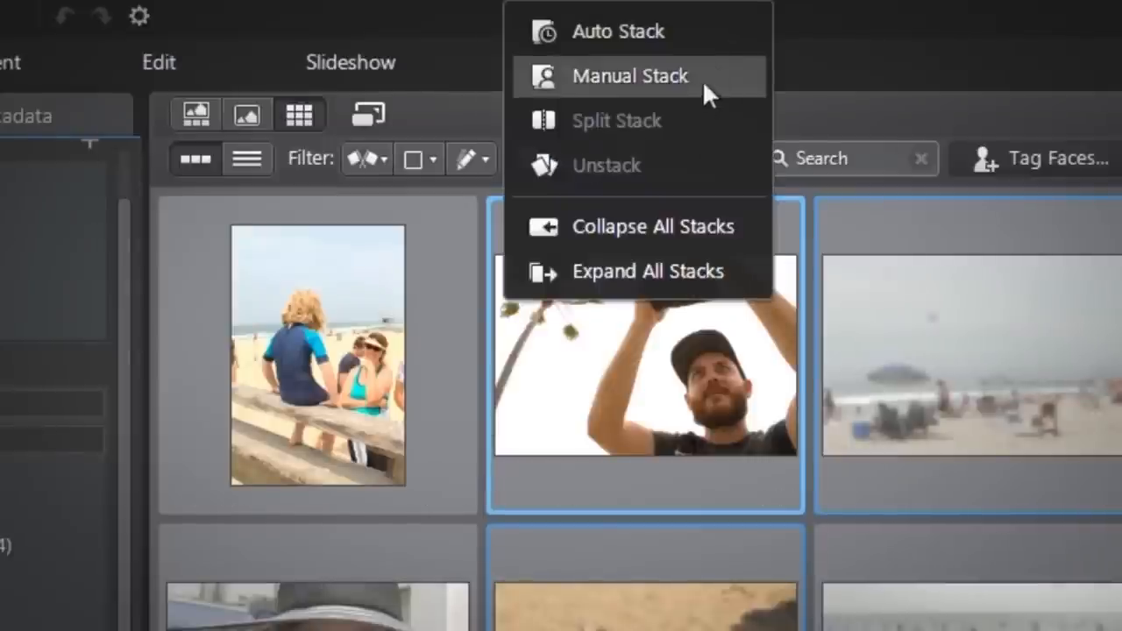
mouse_move(719, 87)
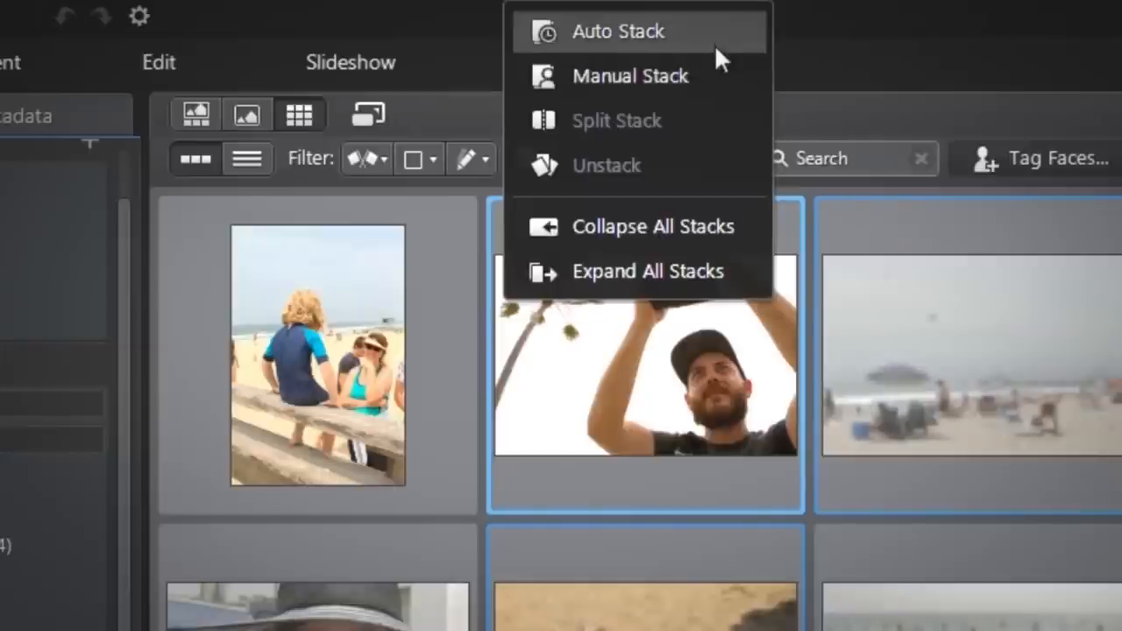
left_click(617, 32)
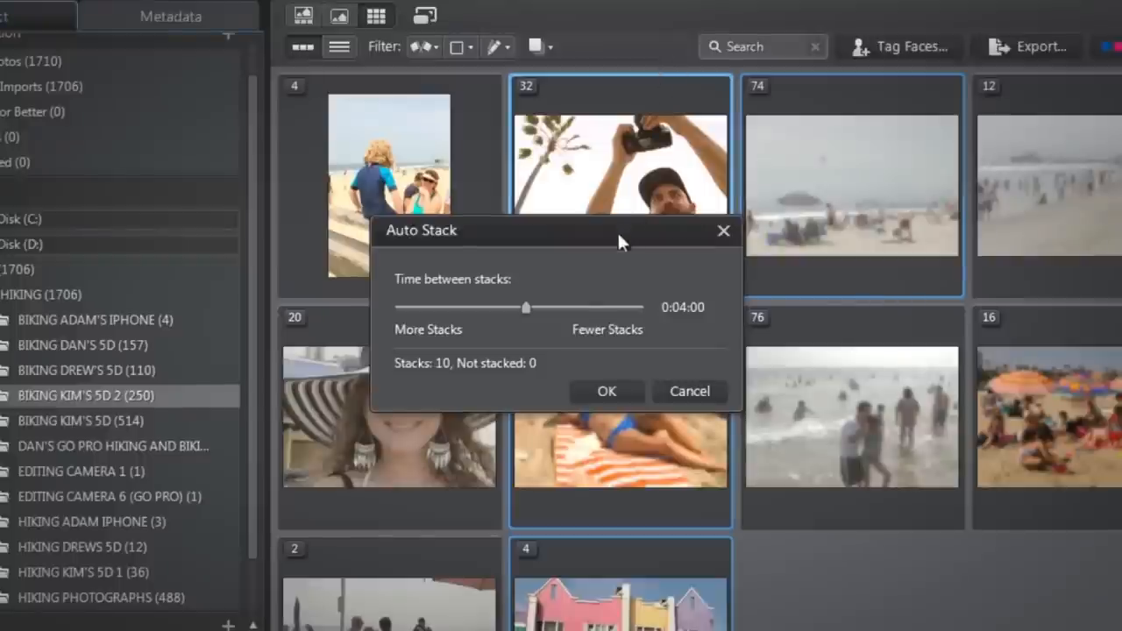
left_click_drag(557, 232, 771, 418)
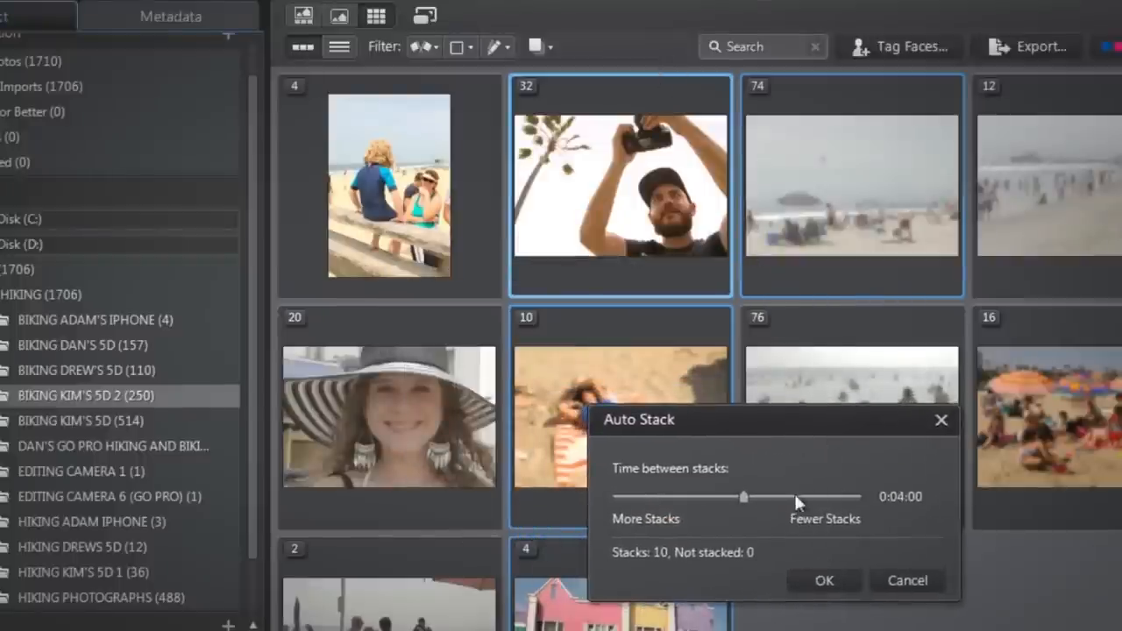
Try different Time between stacks gaps until the photos group into one 99+ stack.
left_click_drag(743, 496, 762, 496)
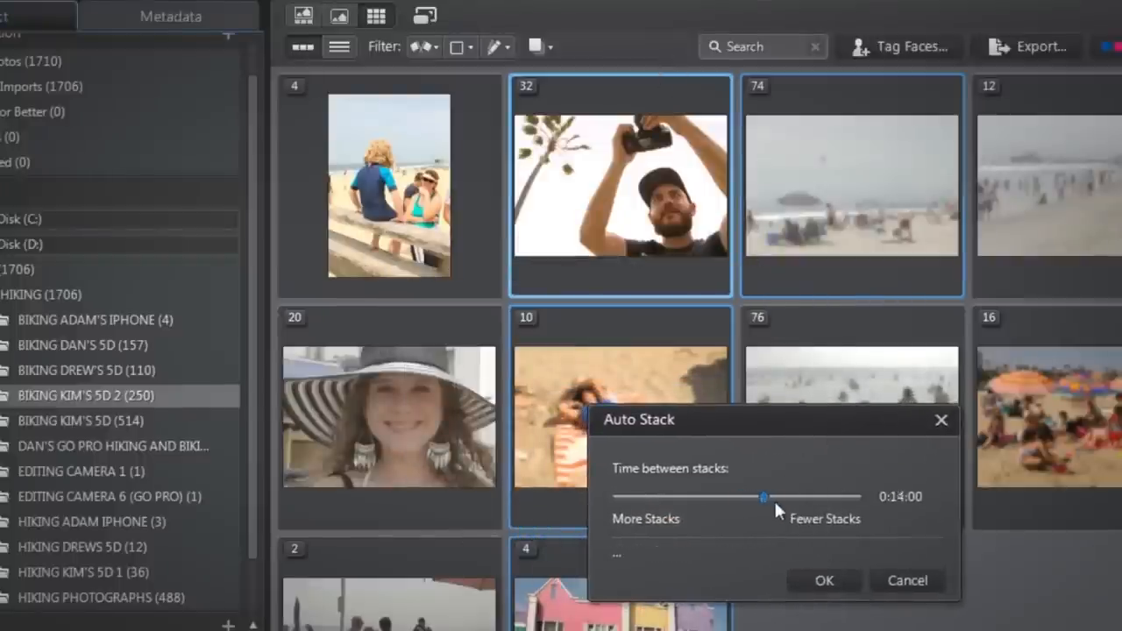
left_click_drag(762, 498, 794, 498)
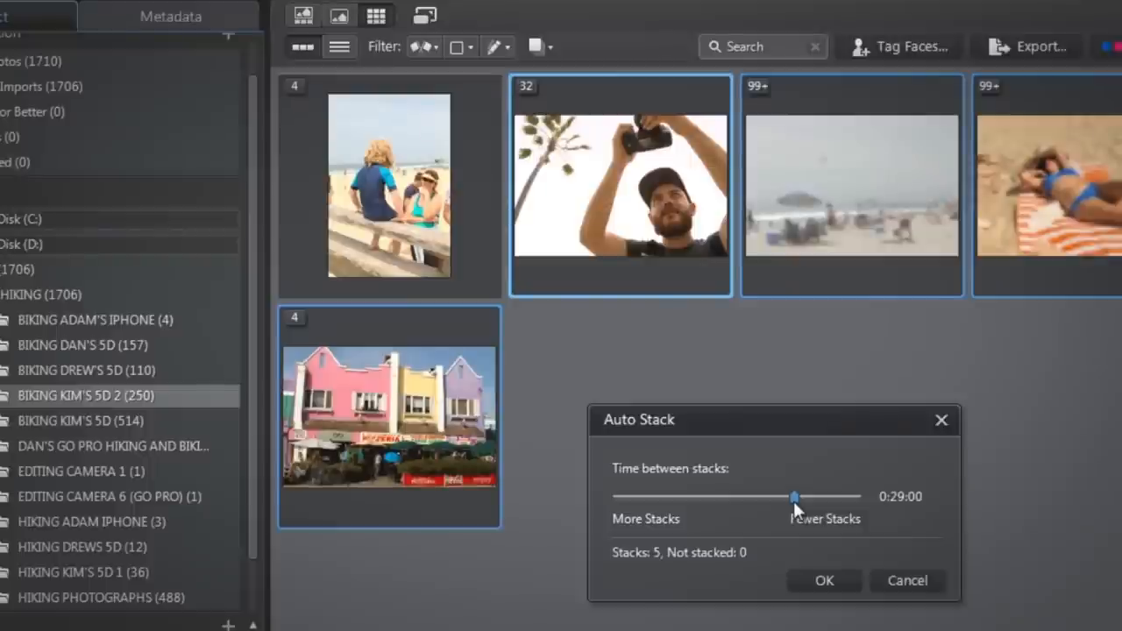
left_click_drag(792, 496, 715, 496)
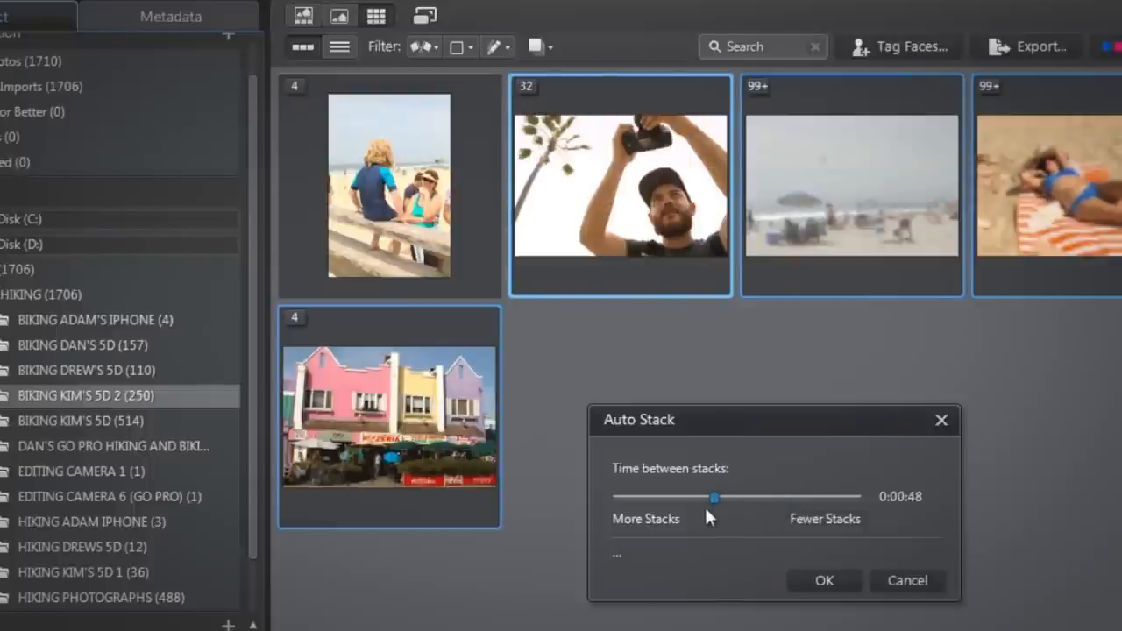
left_click_drag(715, 496, 687, 496)
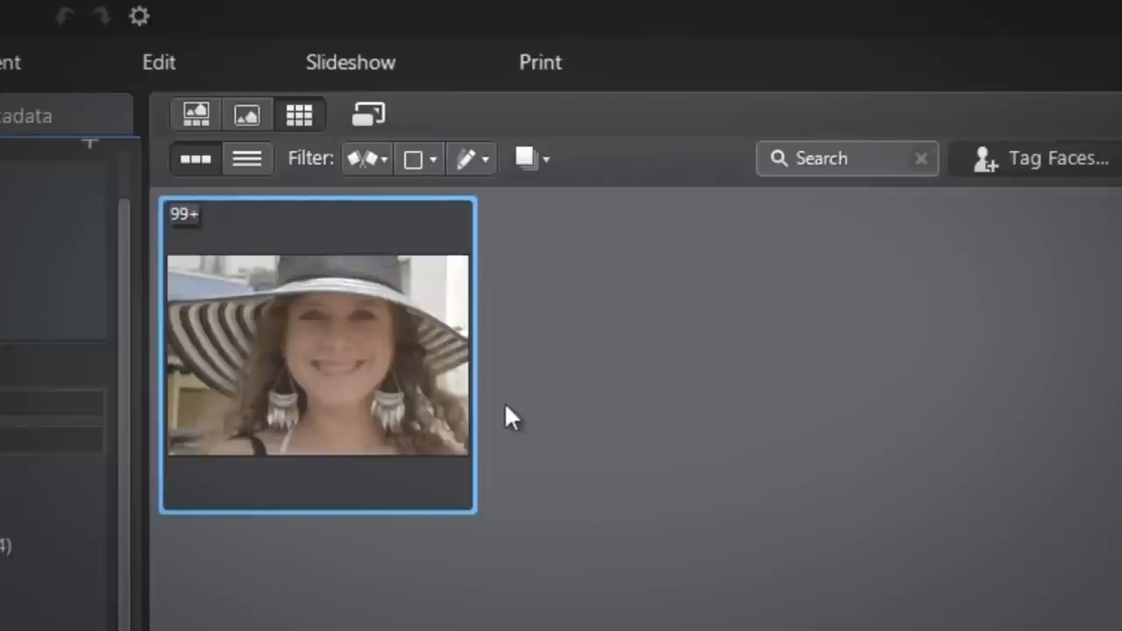
mouse_move(417, 426)
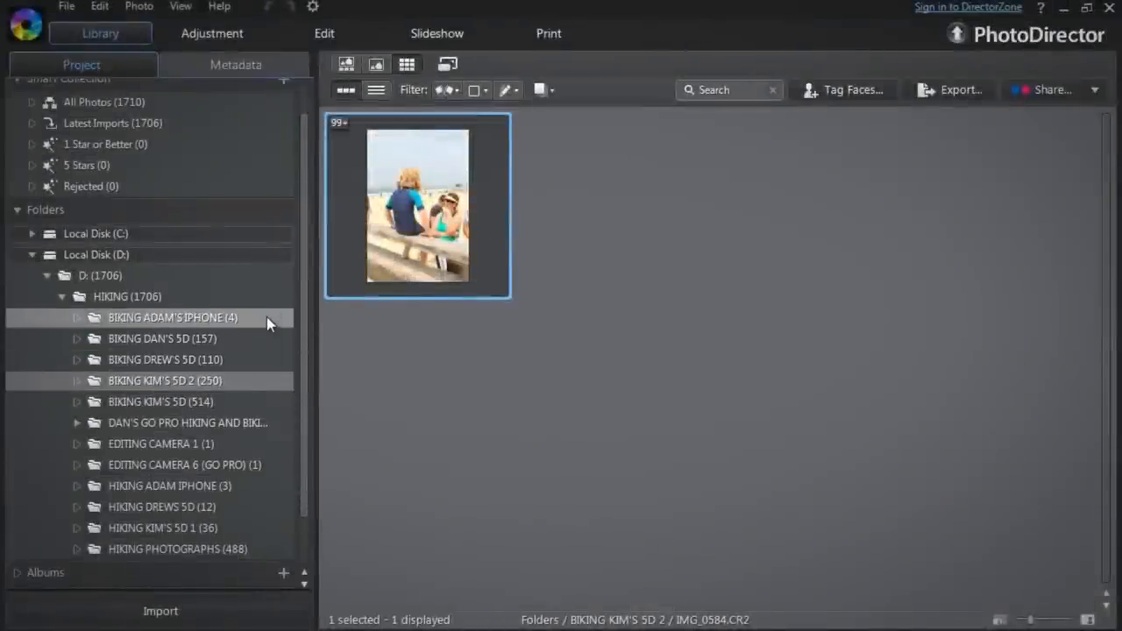
Stack the four BIKING ADAM'S IPHONE photos into one, then view the next folder's stacks.
left_click(167, 317)
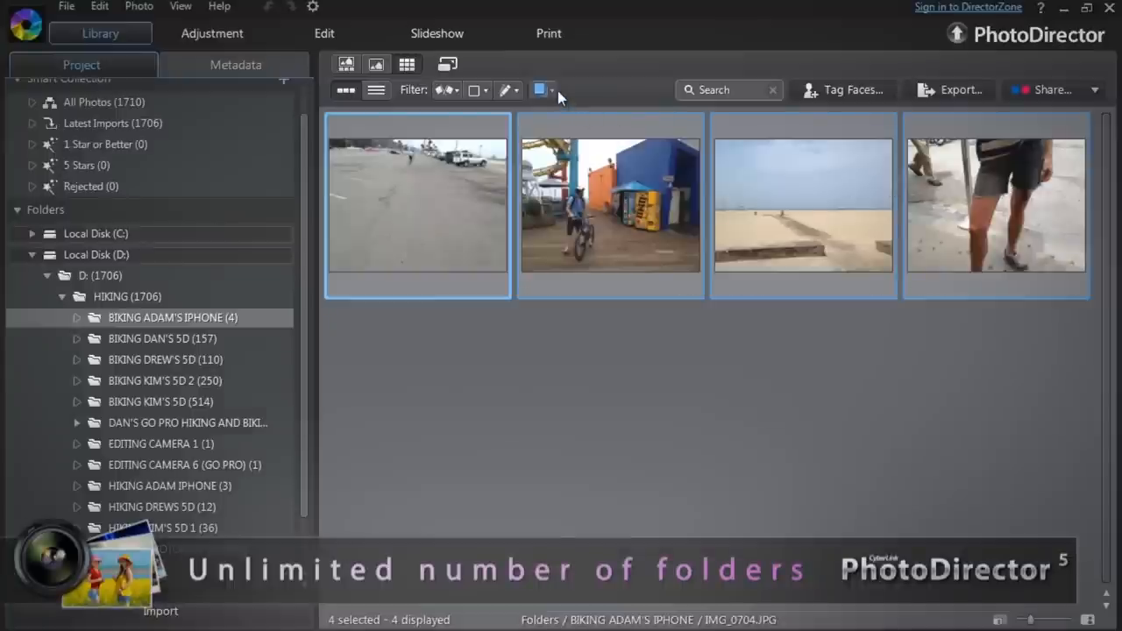
left_click(417, 206)
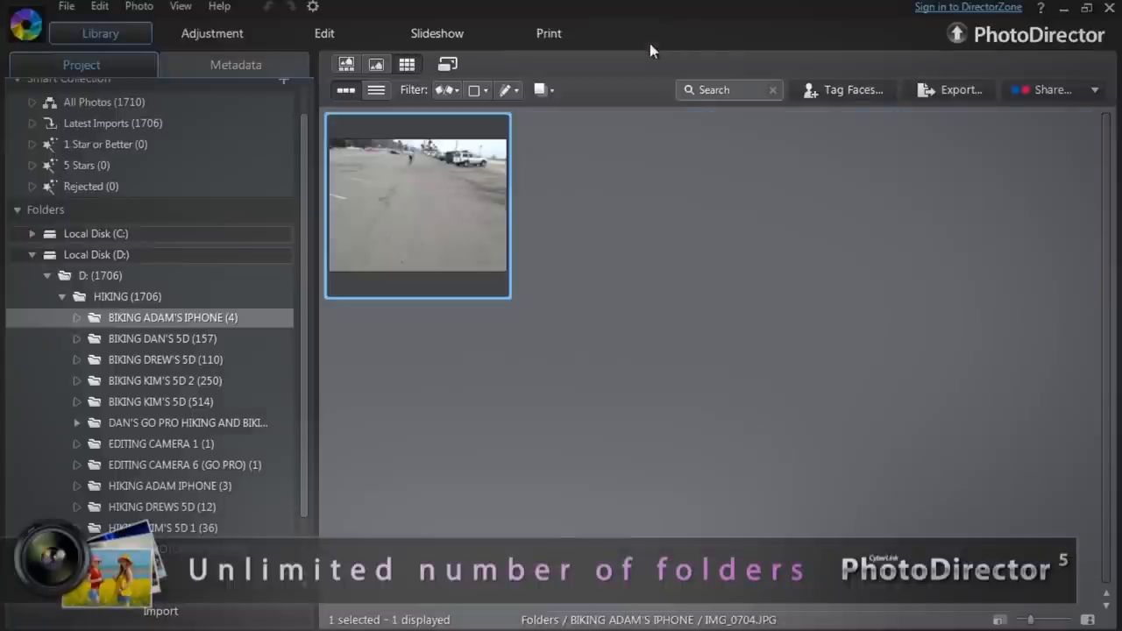
left_click(161, 338)
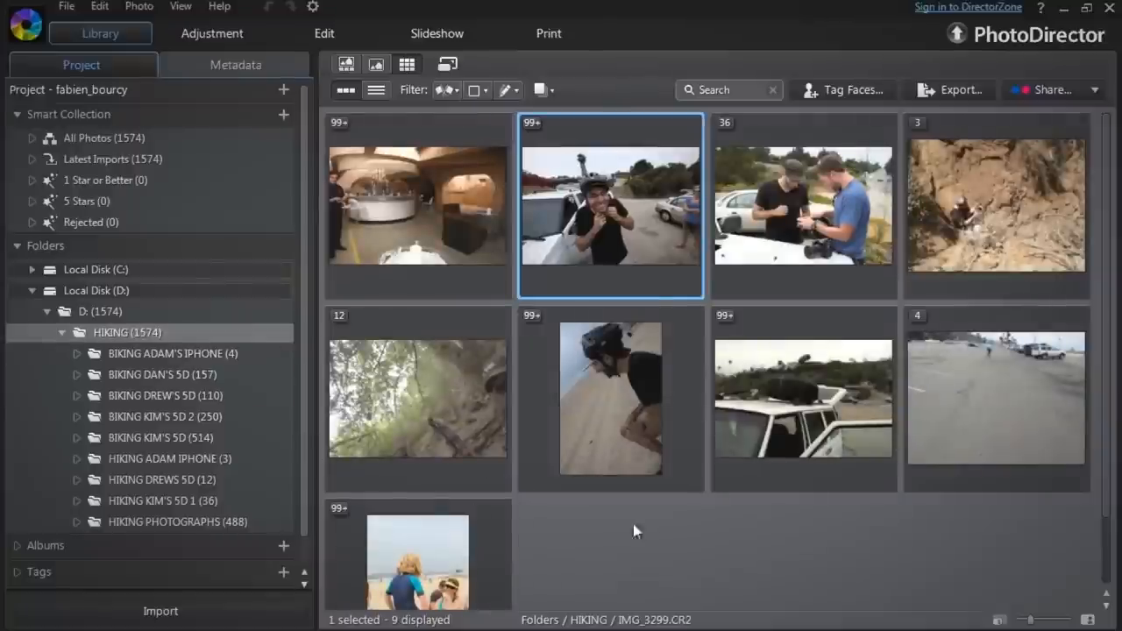
mouse_move(377, 232)
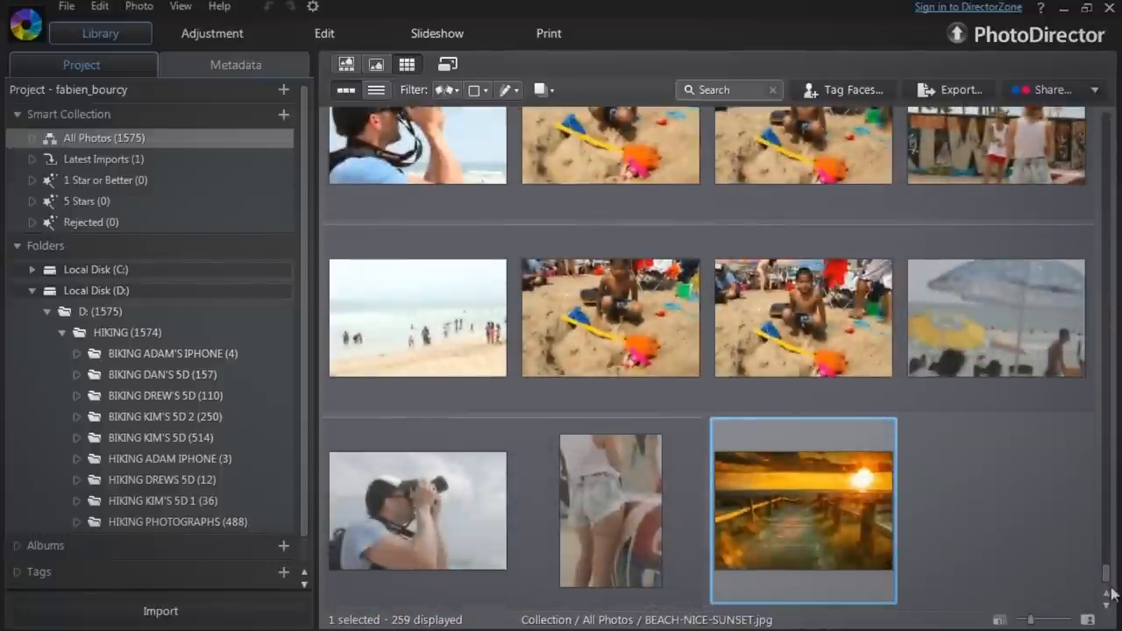
mouse_move(841, 526)
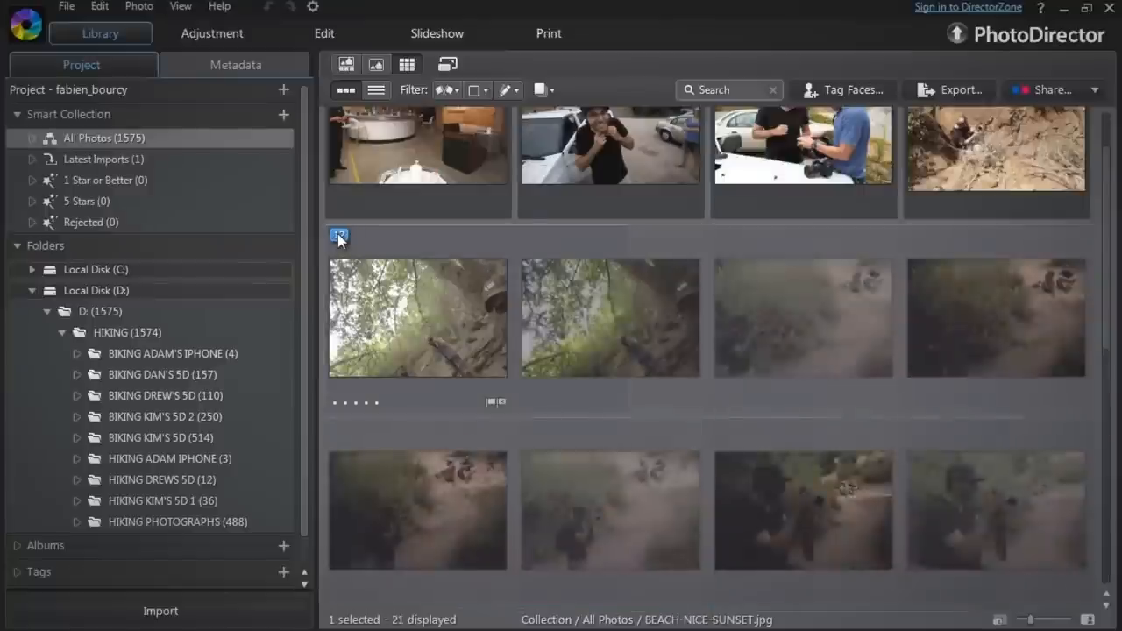
Scroll through the All Photos grid past the beach sunset photo and hiking stacks.
scroll("down", 3)
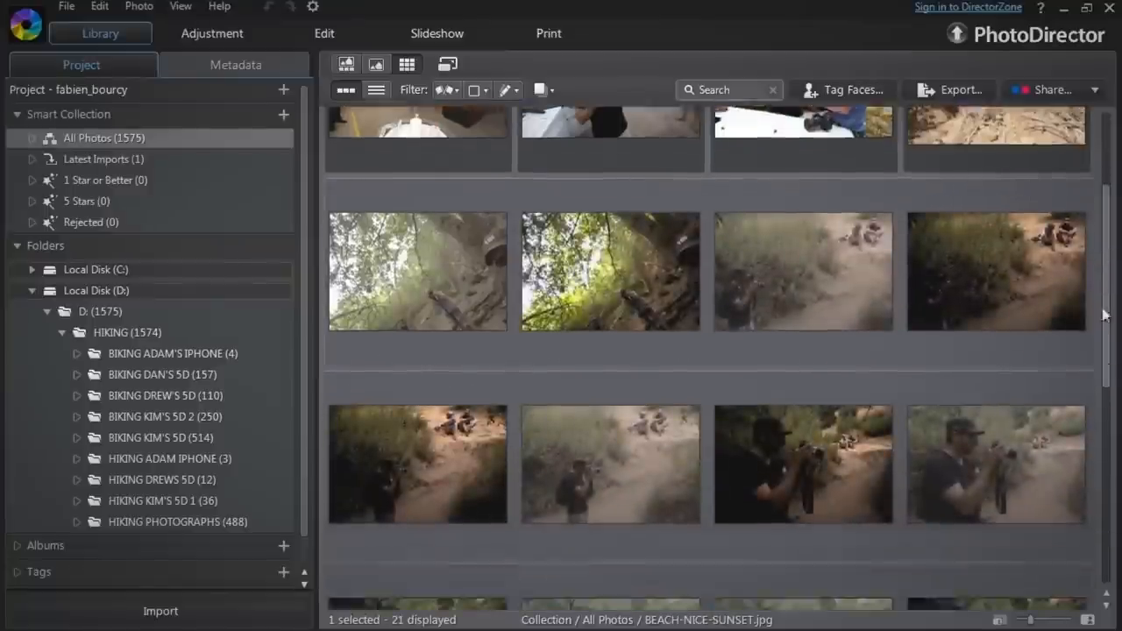
scroll("down", 3)
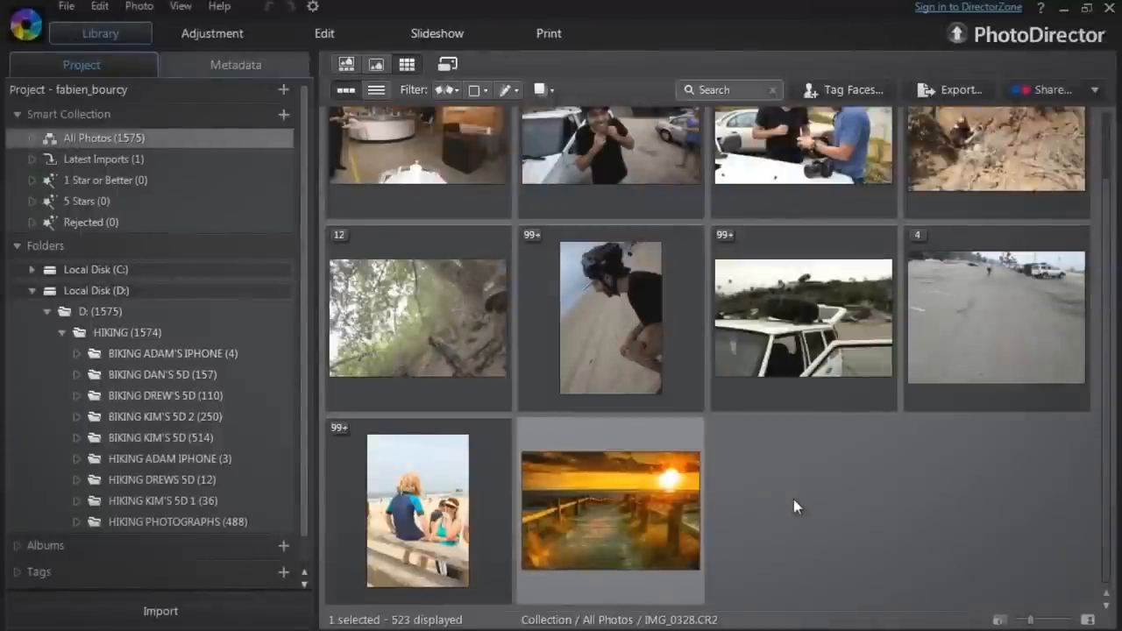
mouse_move(726, 239)
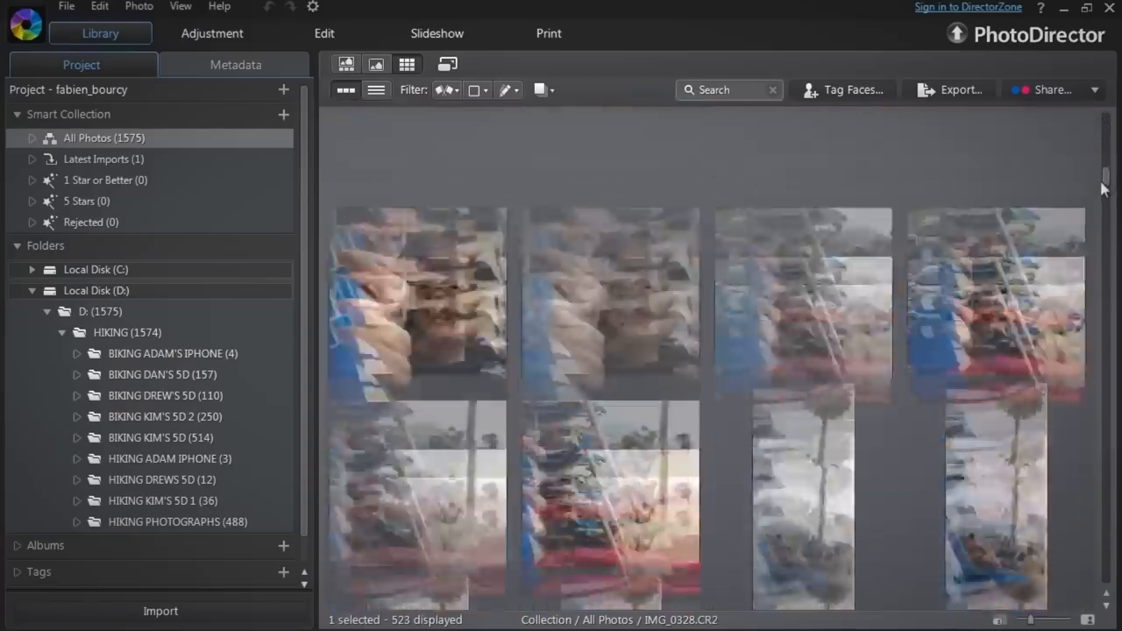
Split the expanded stack into two stacks at the chosen photo.
scroll("down", 3)
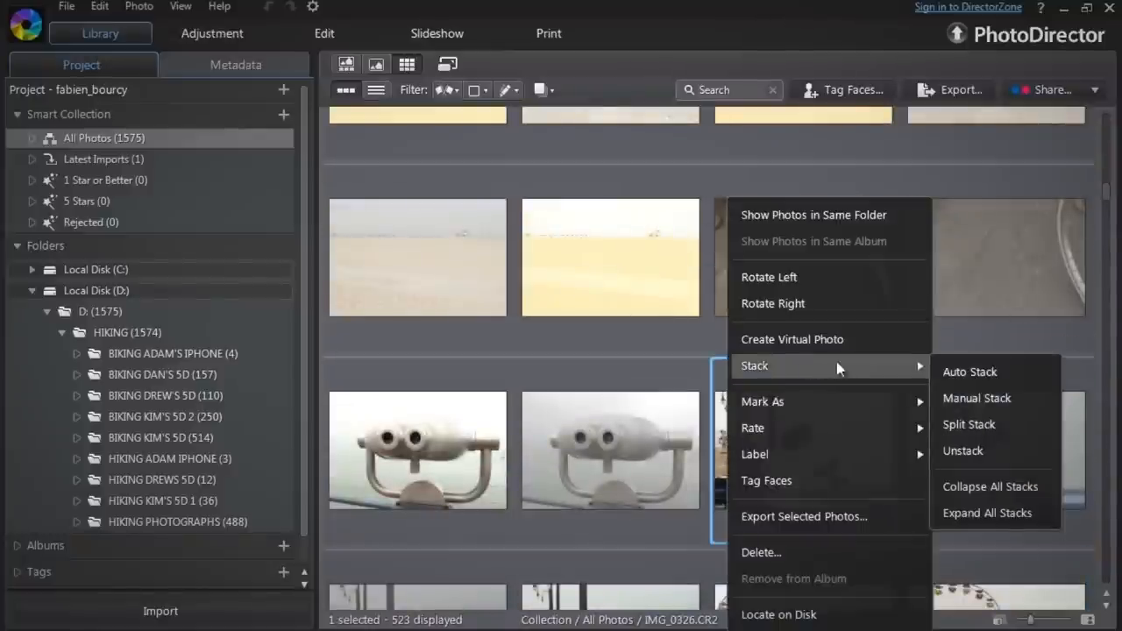
left_click(969, 371)
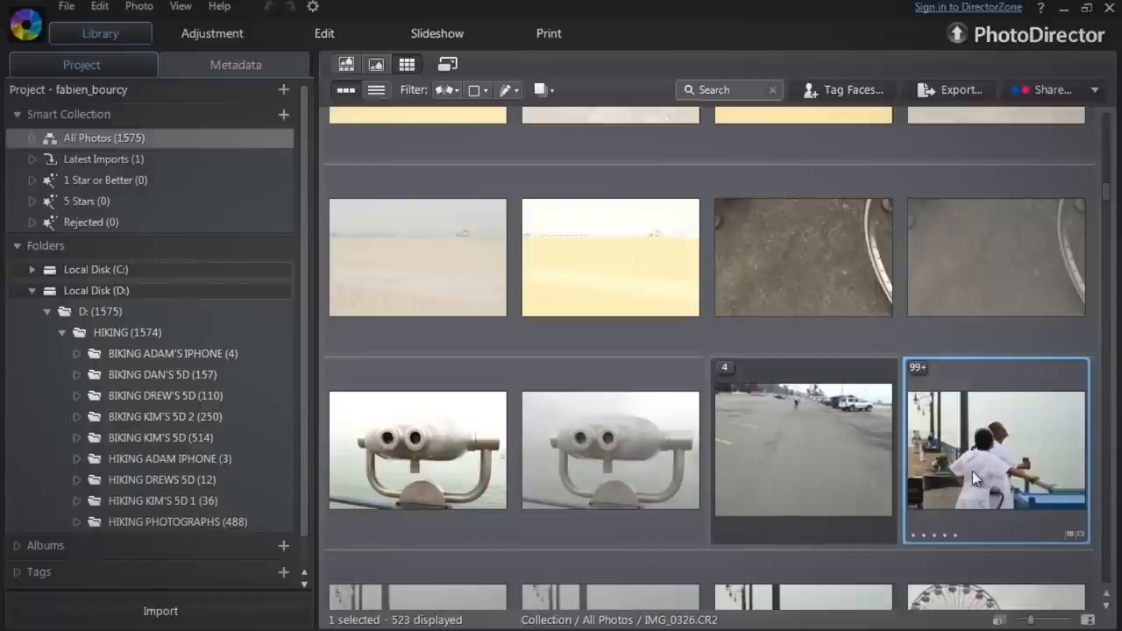
mouse_move(978, 476)
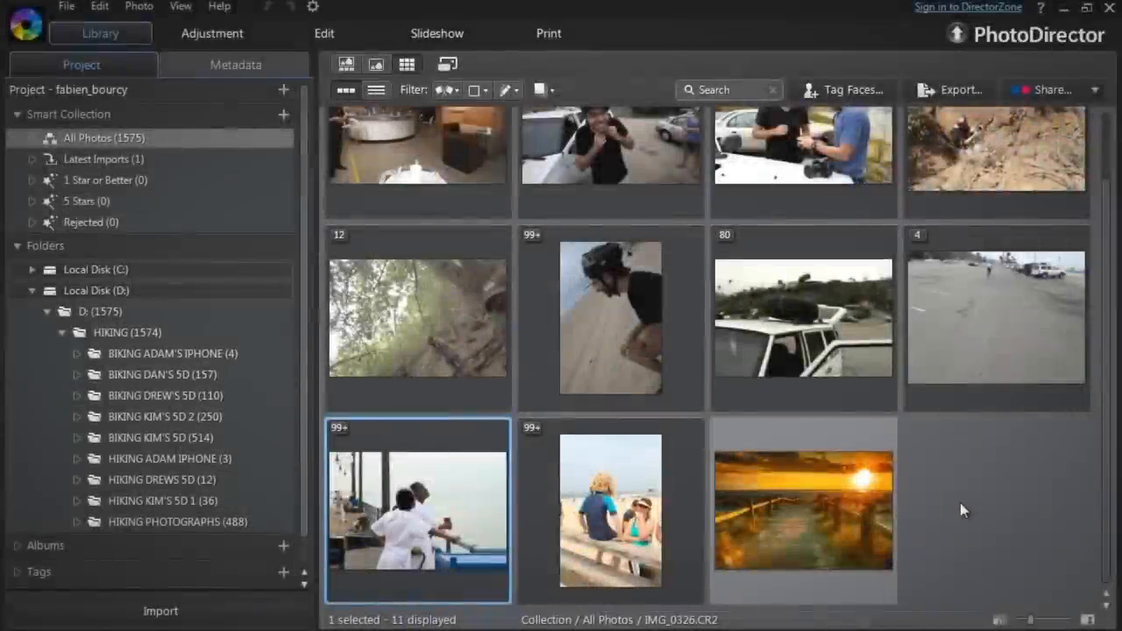
mouse_move(978, 337)
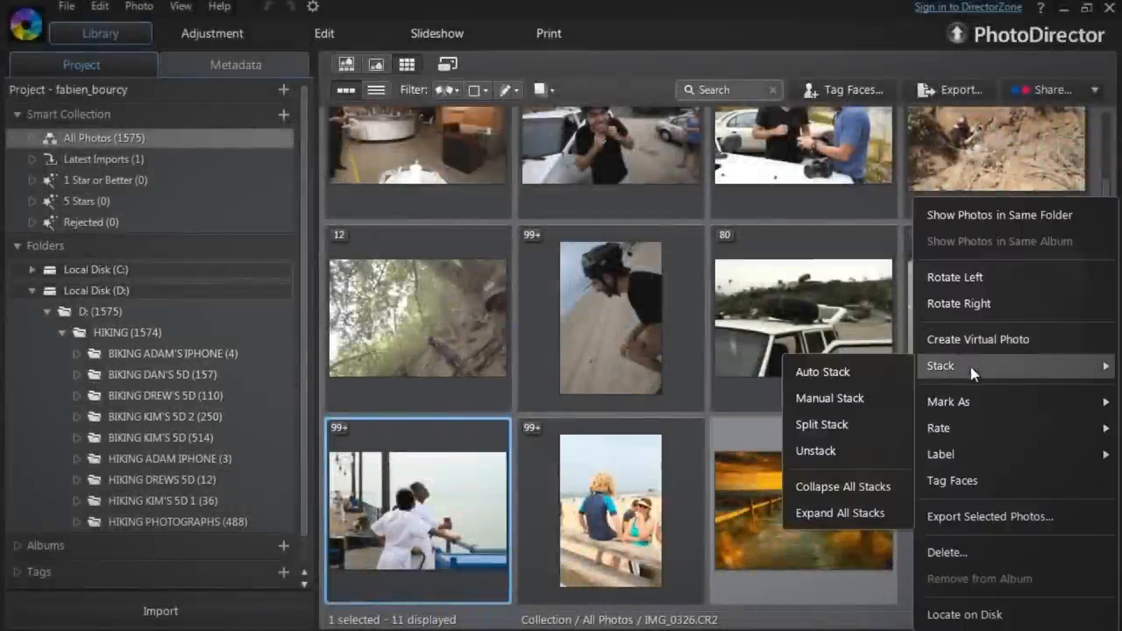
mouse_move(815, 450)
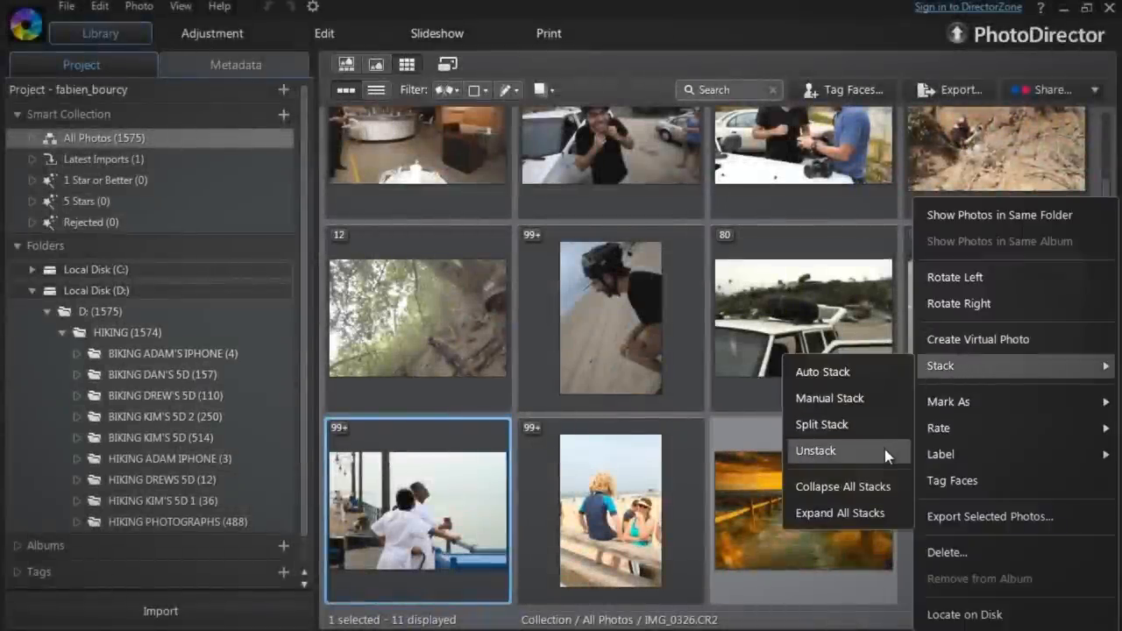
Unstack the four-photo road stack, then lengthen the Auto Stack gap to 29 minutes.
left_click(815, 448)
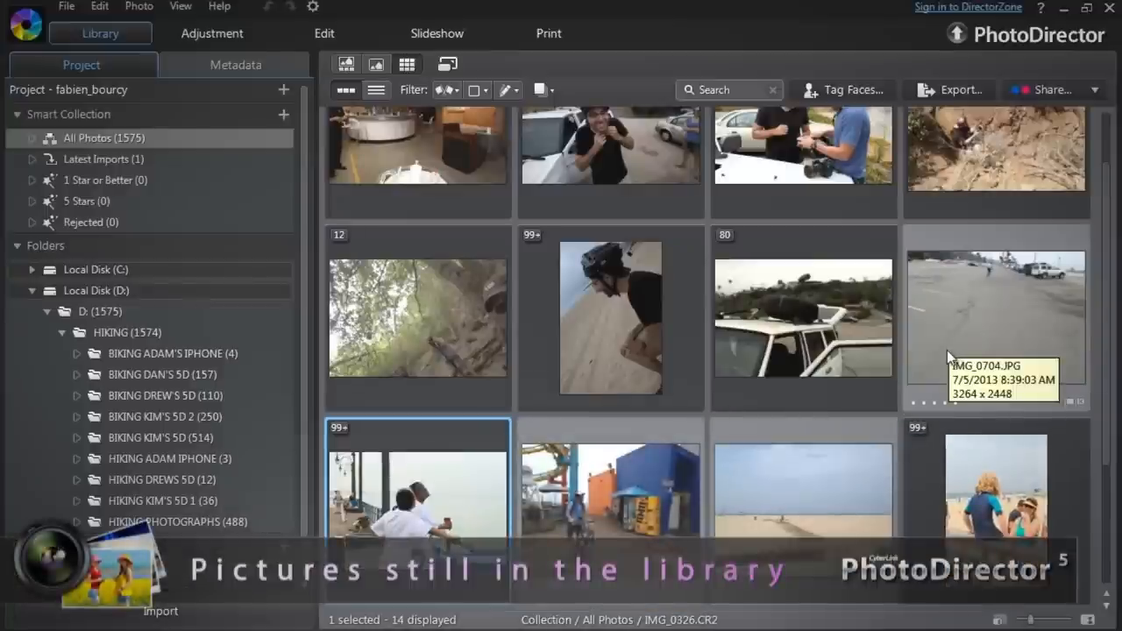
mouse_move(634, 504)
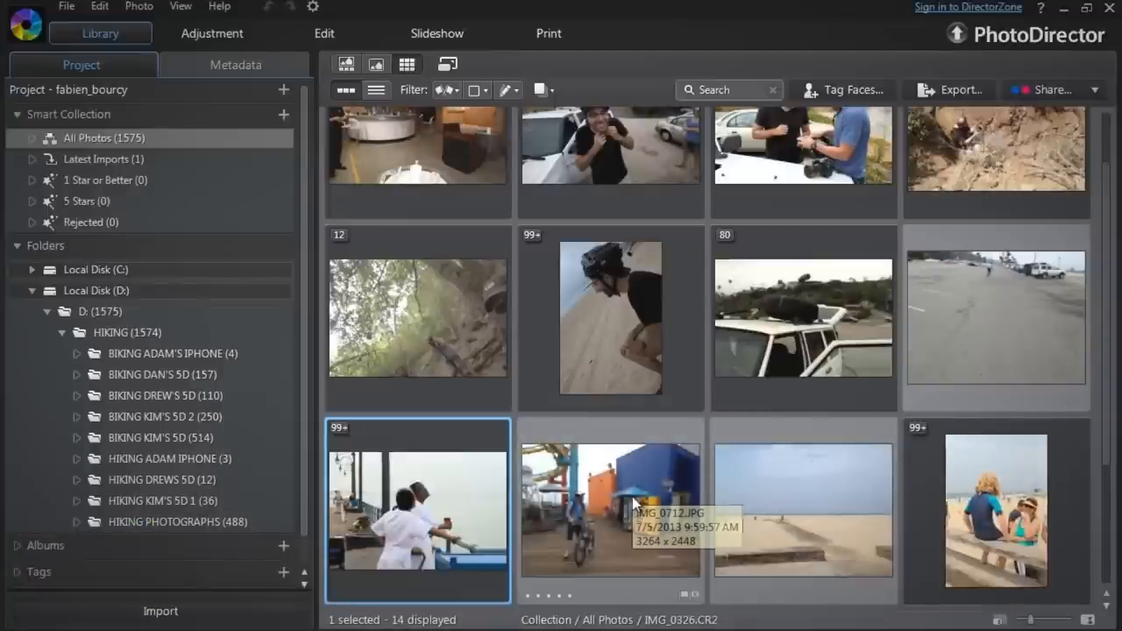
scroll("down", 3)
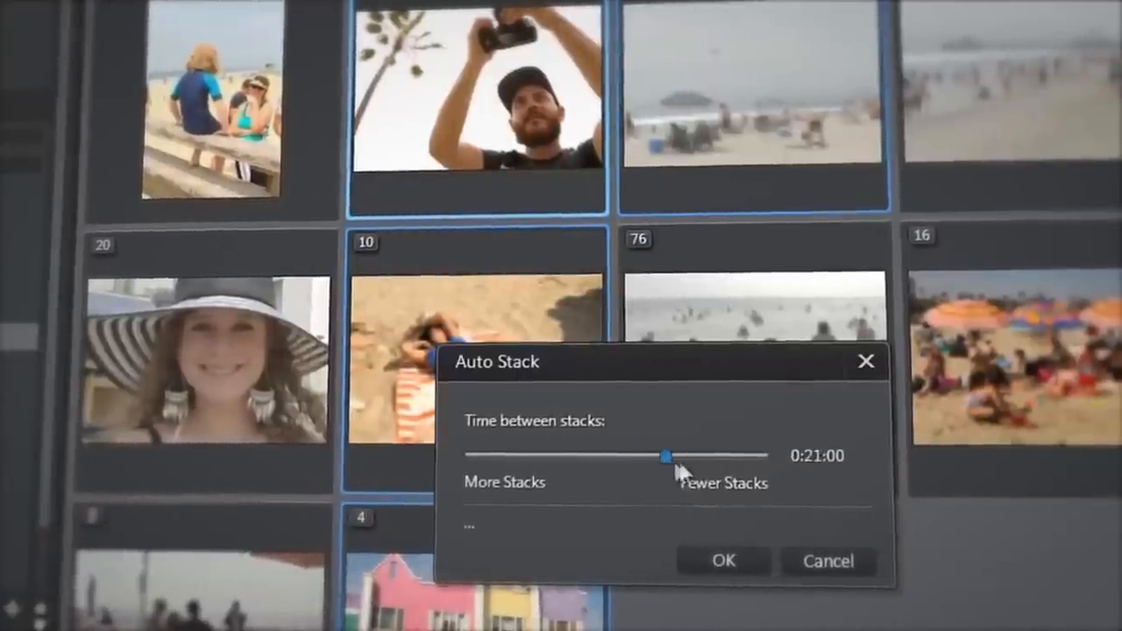
left_click_drag(664, 456, 690, 456)
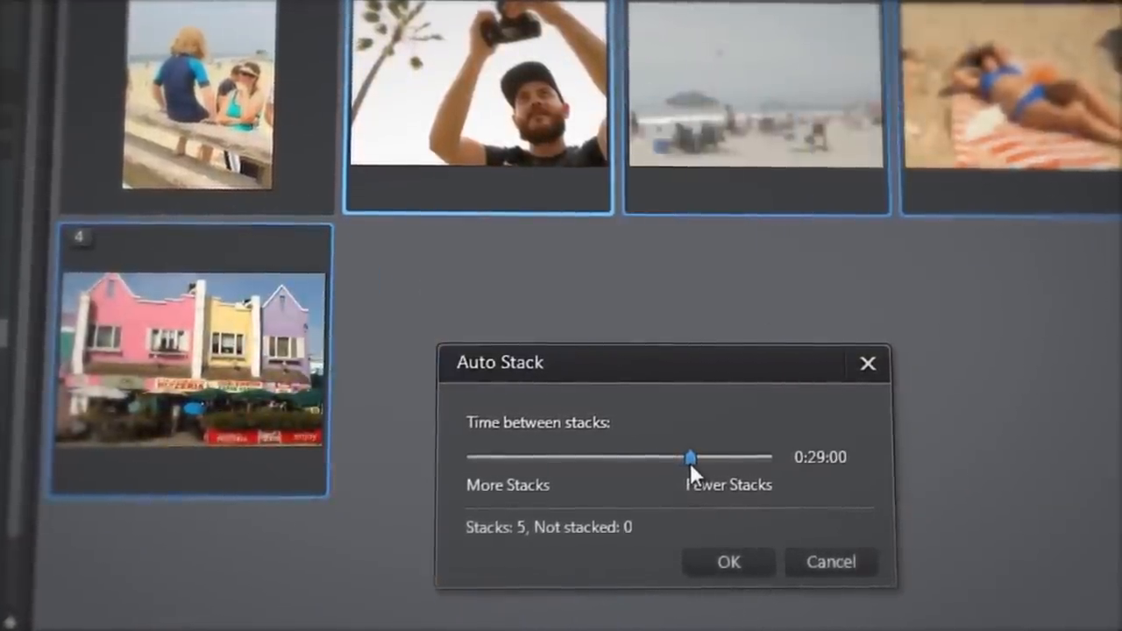